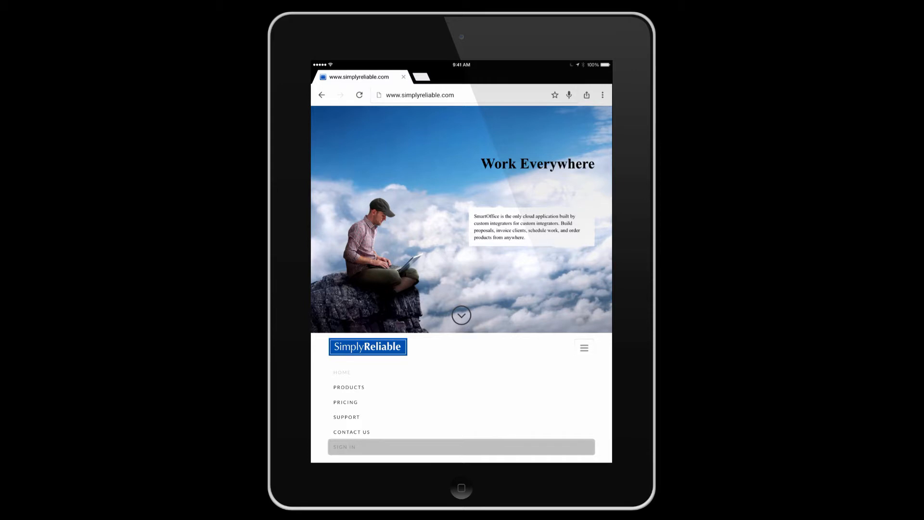
- Sign in to SmartOffice and bring up work order 269 for the St Pete House
click(461, 445)
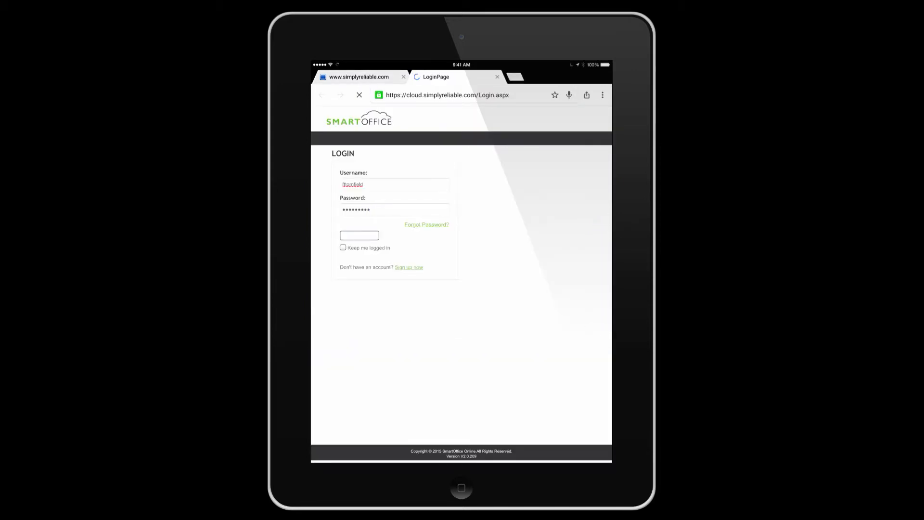
click(358, 235)
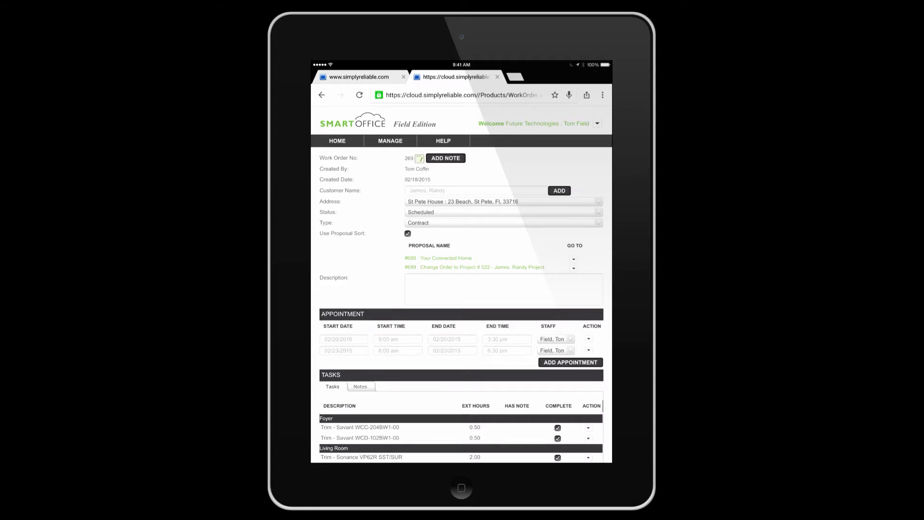
click(444, 158)
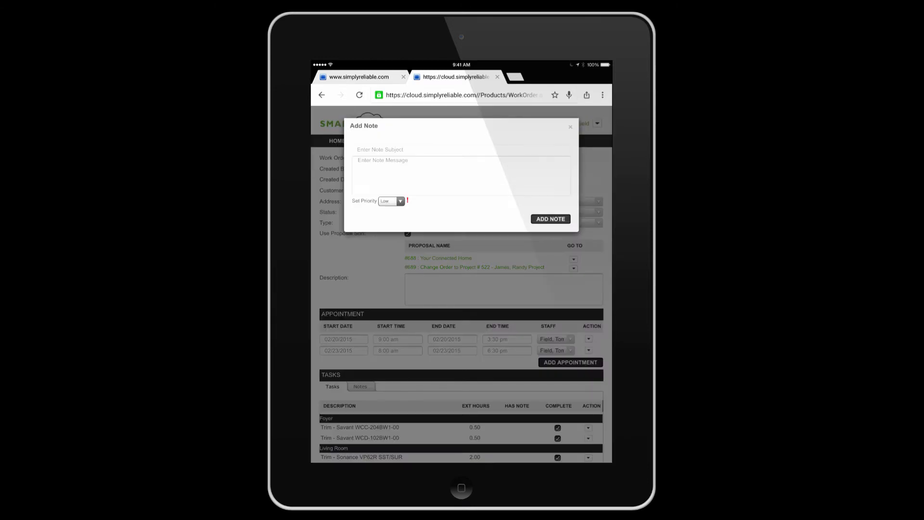
click(461, 149)
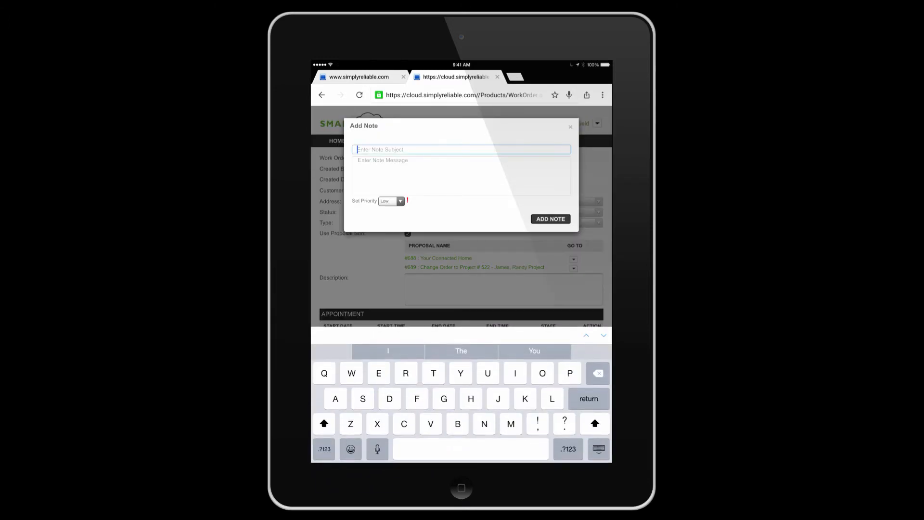
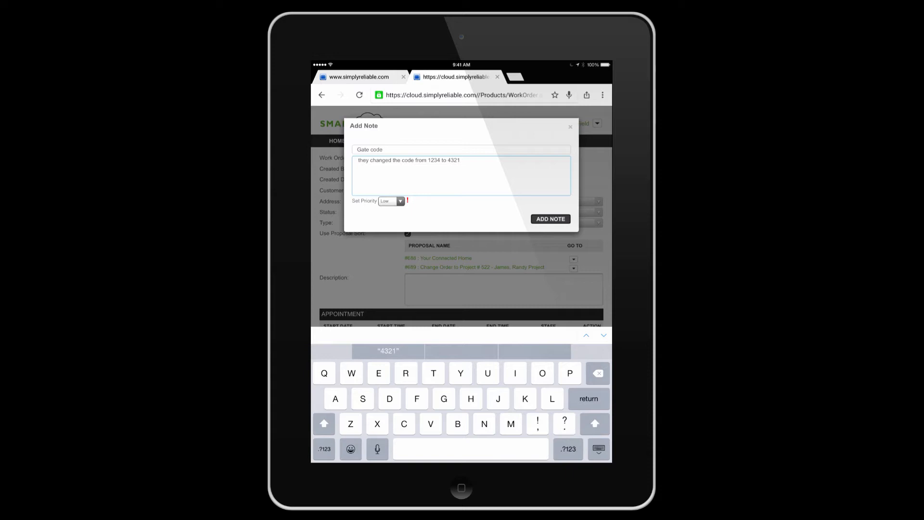
click(549, 218)
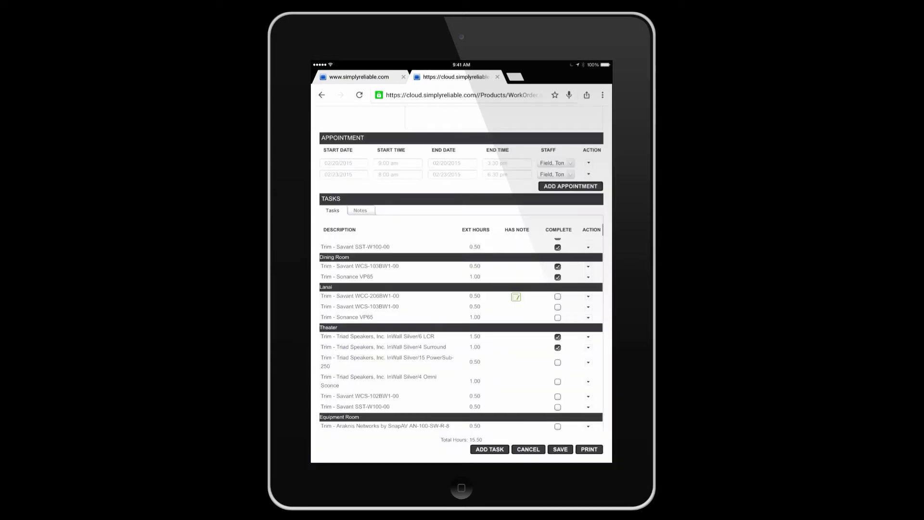
- Mark Theater tasks done and add a High-priority 'the equipment room was blocked off' note to the Equipment Room task
click(557, 361)
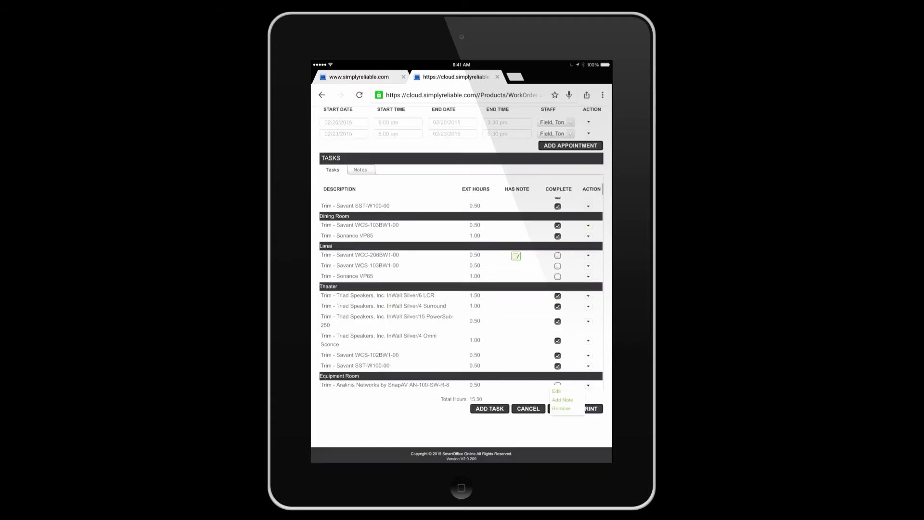
click(561, 399)
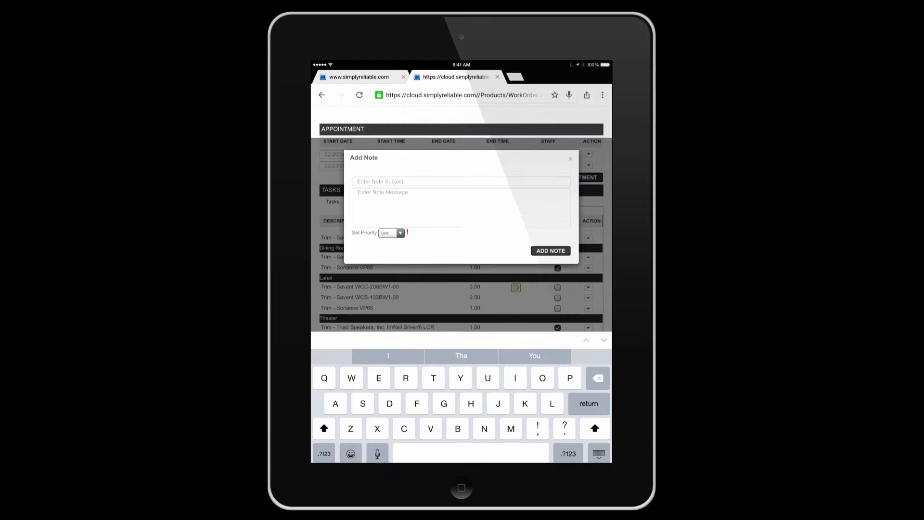
text(the equipment room was blocked off)
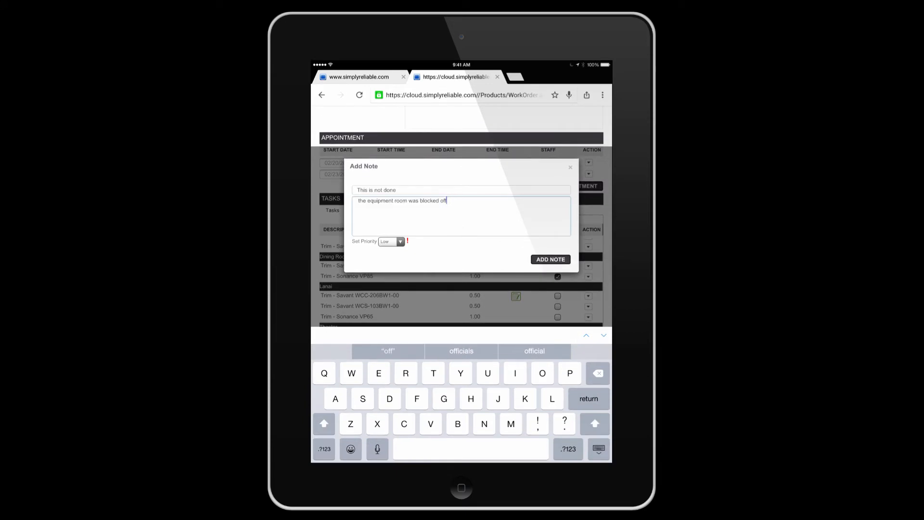
click(393, 241)
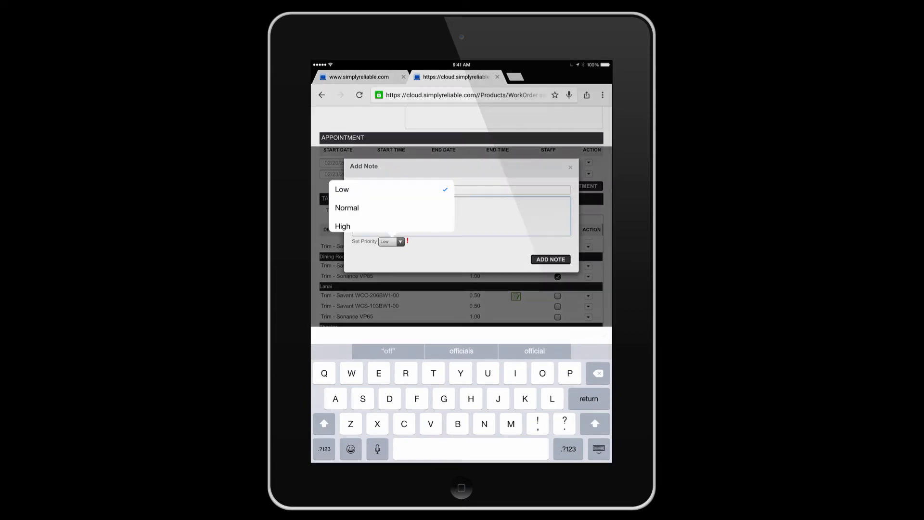
click(342, 226)
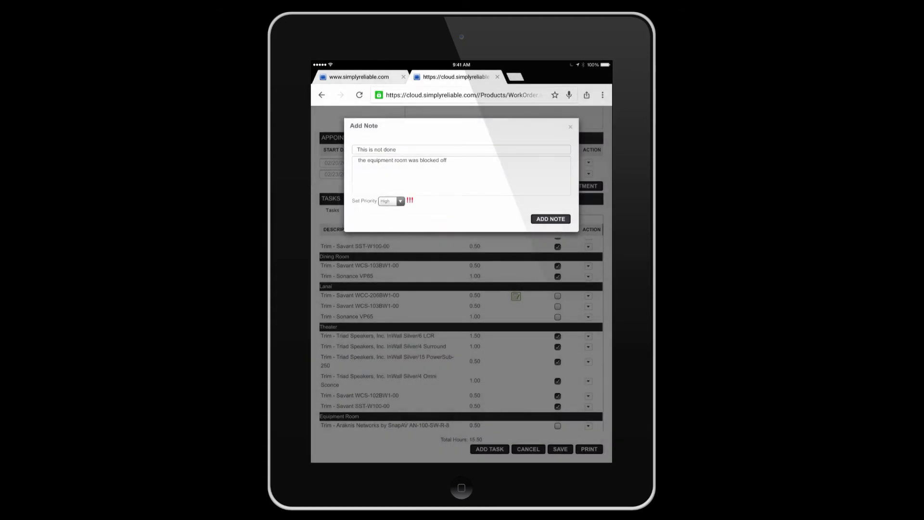
click(549, 218)
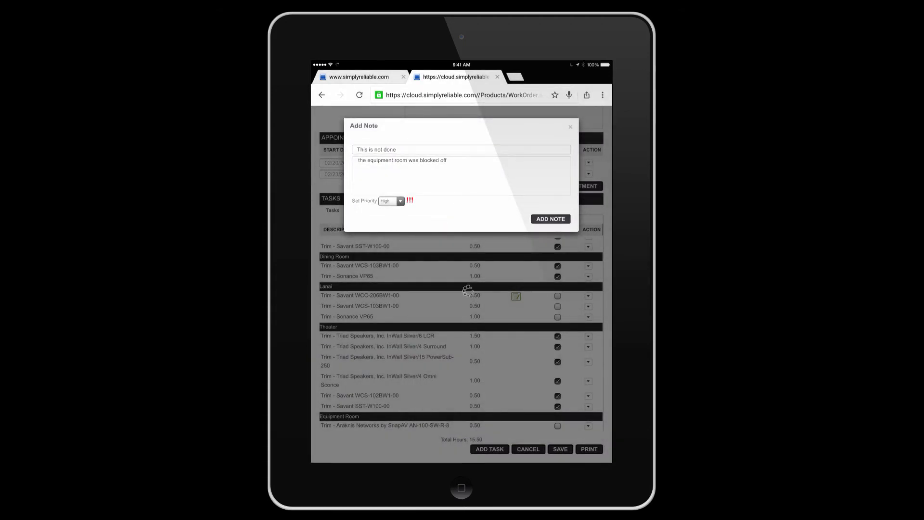
click(548, 219)
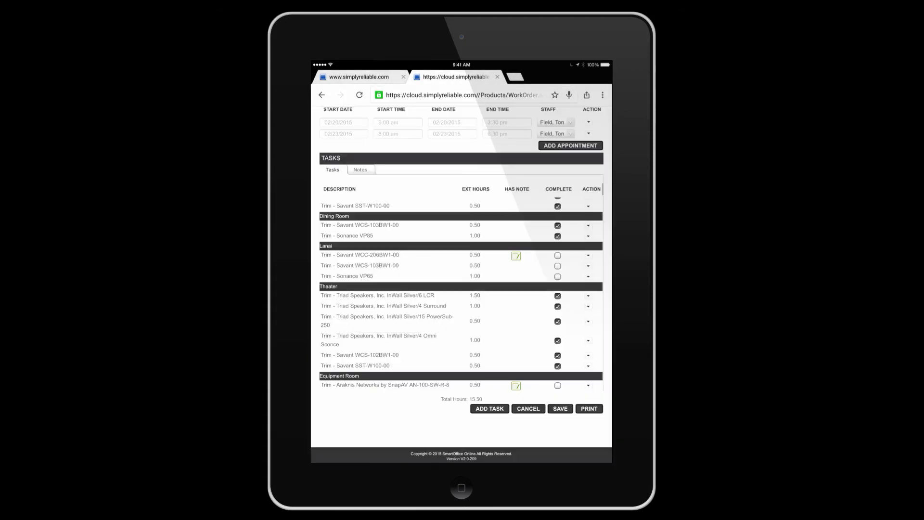
- Save work order 269
click(558, 408)
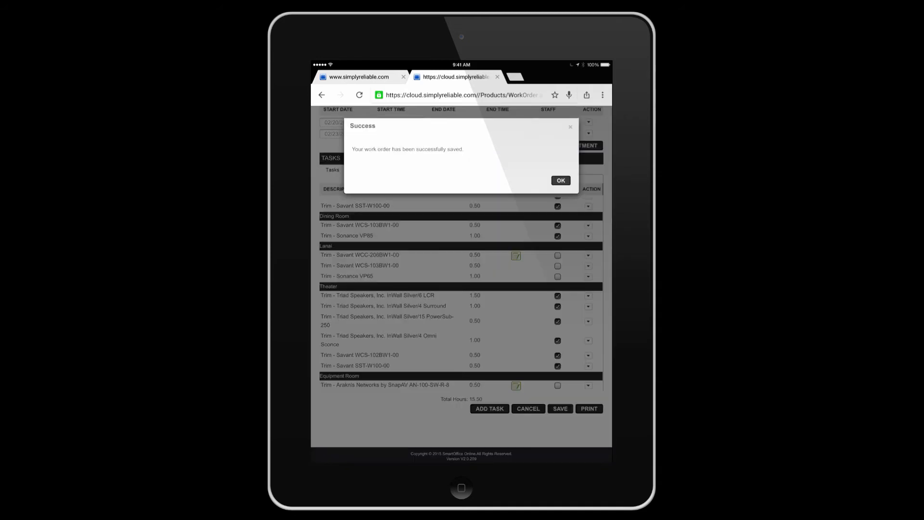
- Dismiss the save confirmation, read through the Your Connected Home scope of work and close it
click(559, 180)
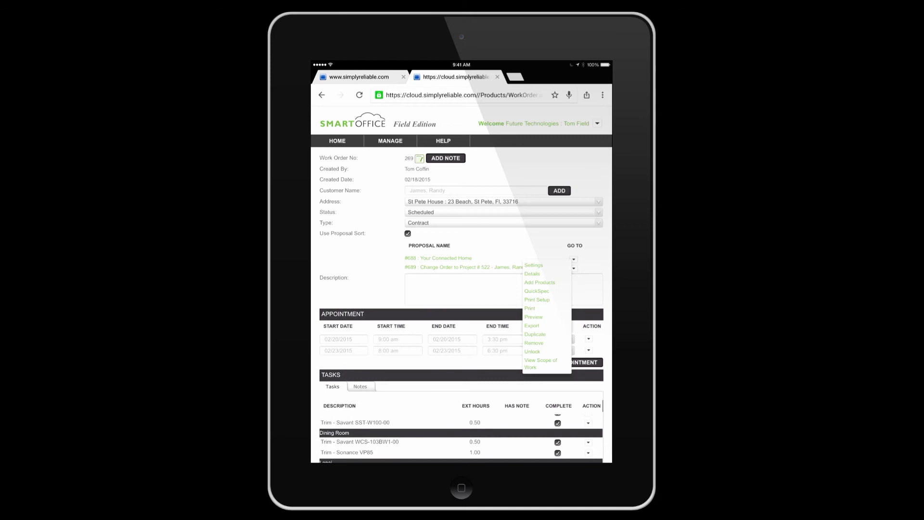
click(540, 364)
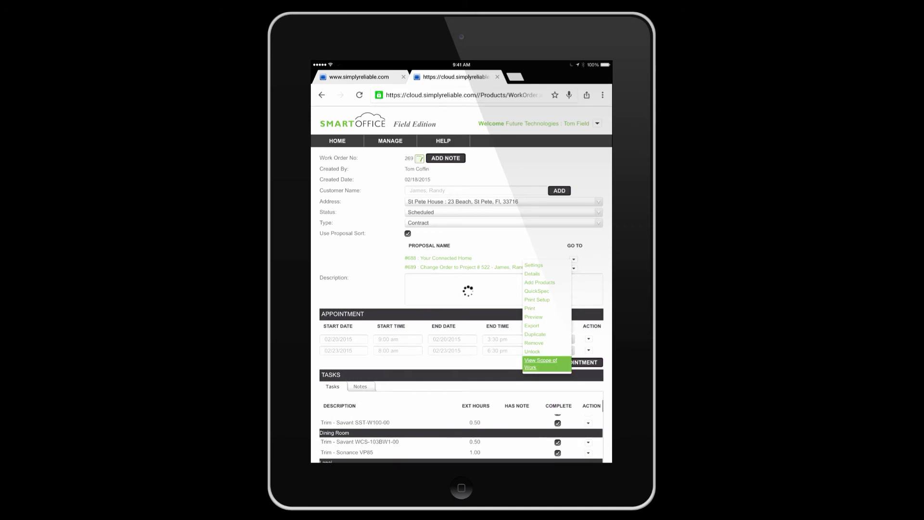
click(540, 363)
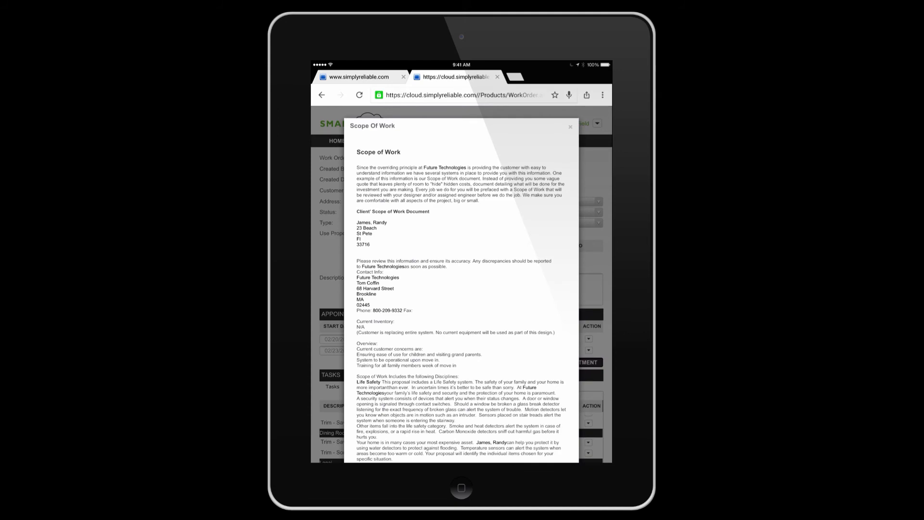
scroll(down, 3)
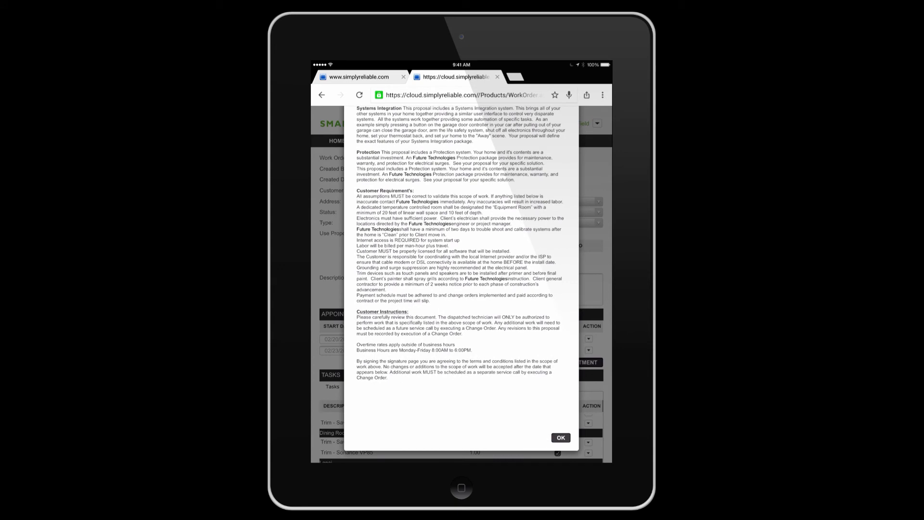
click(560, 437)
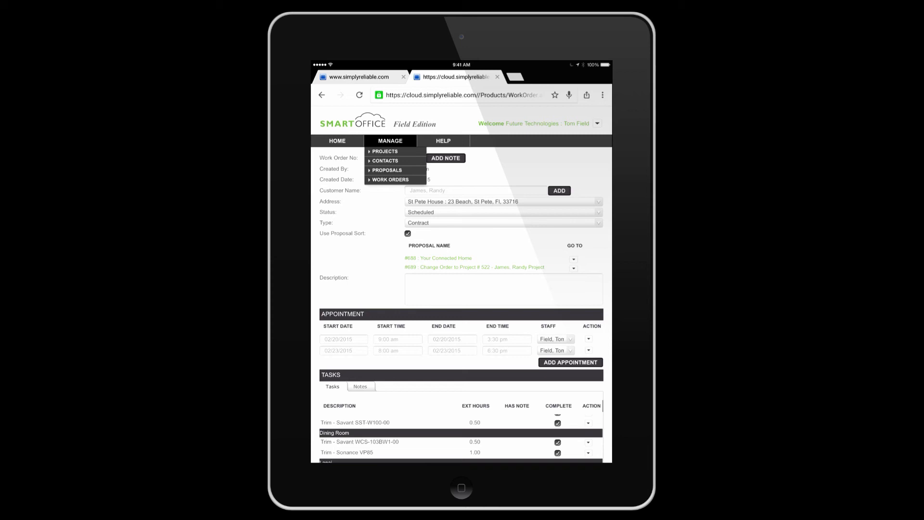
- Go to Contacts and bring up the customer's record with its two proposals
click(385, 160)
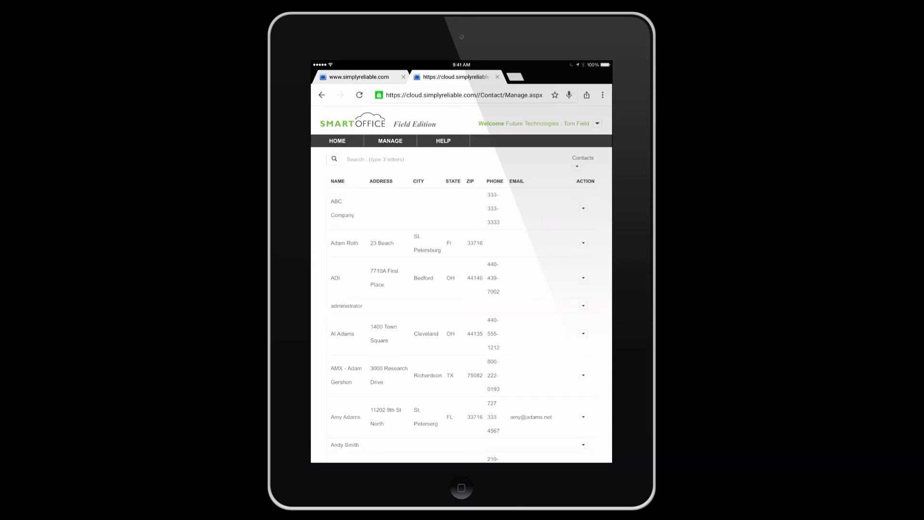
click(405, 158)
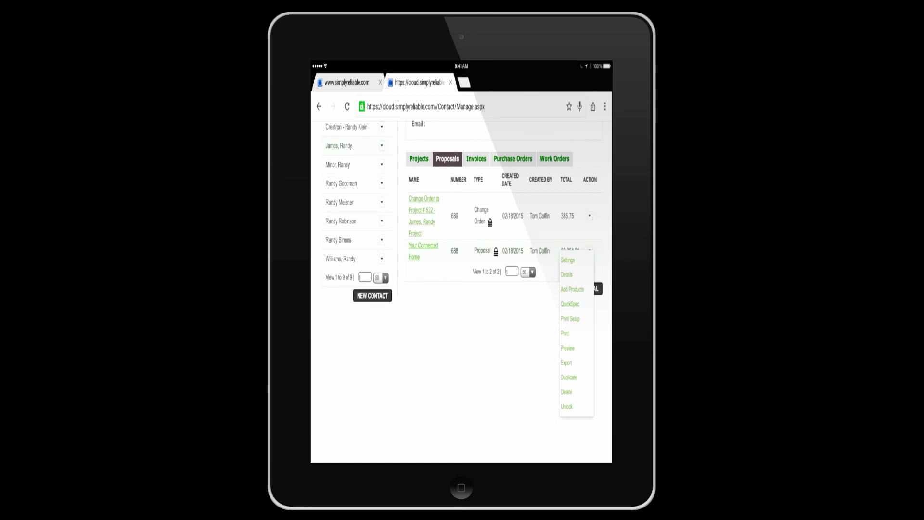
- Show the Your Connected Home proposal details with its cost, profit and grand total summary
click(566, 274)
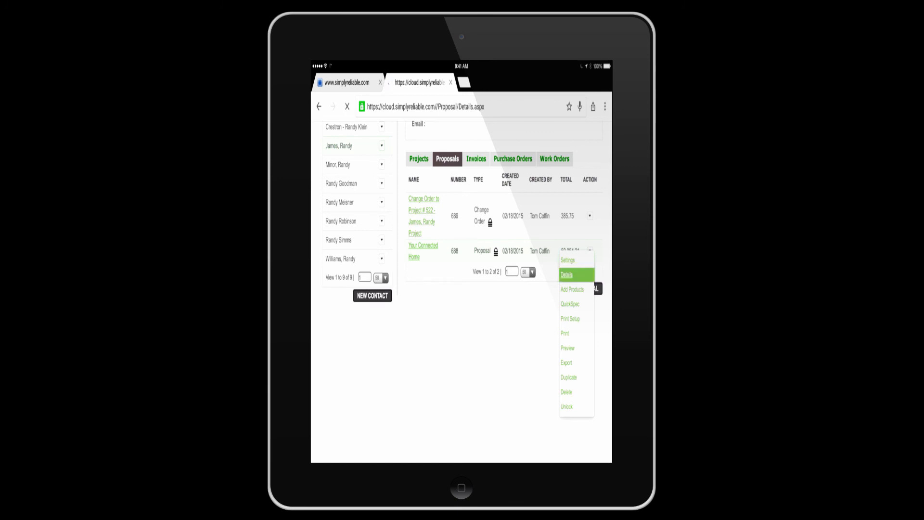
click(567, 275)
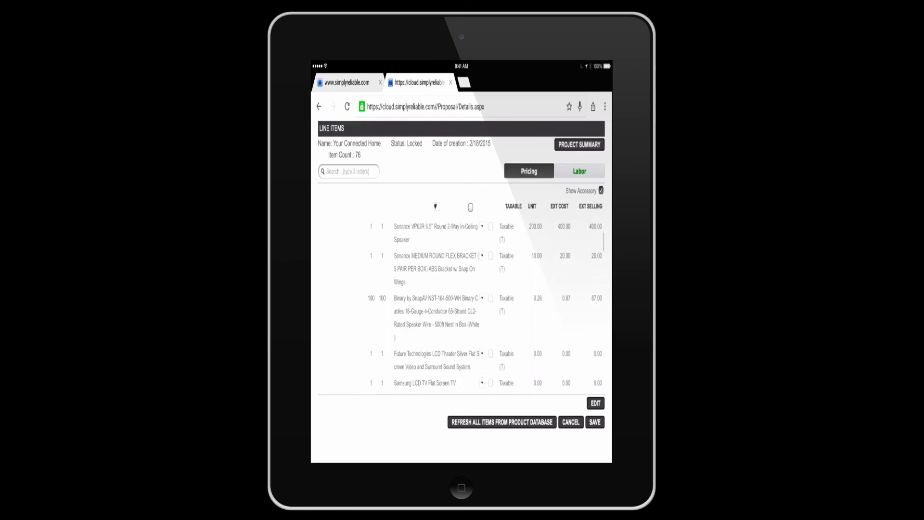
click(578, 144)
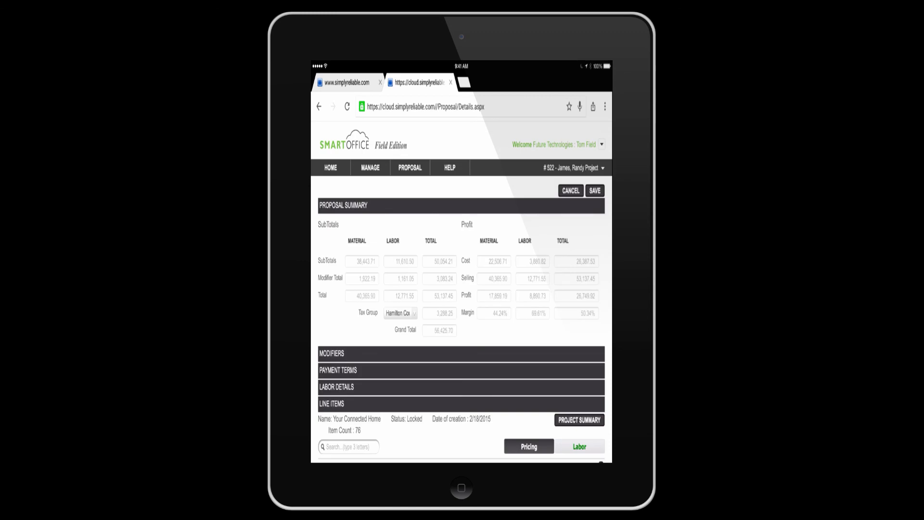